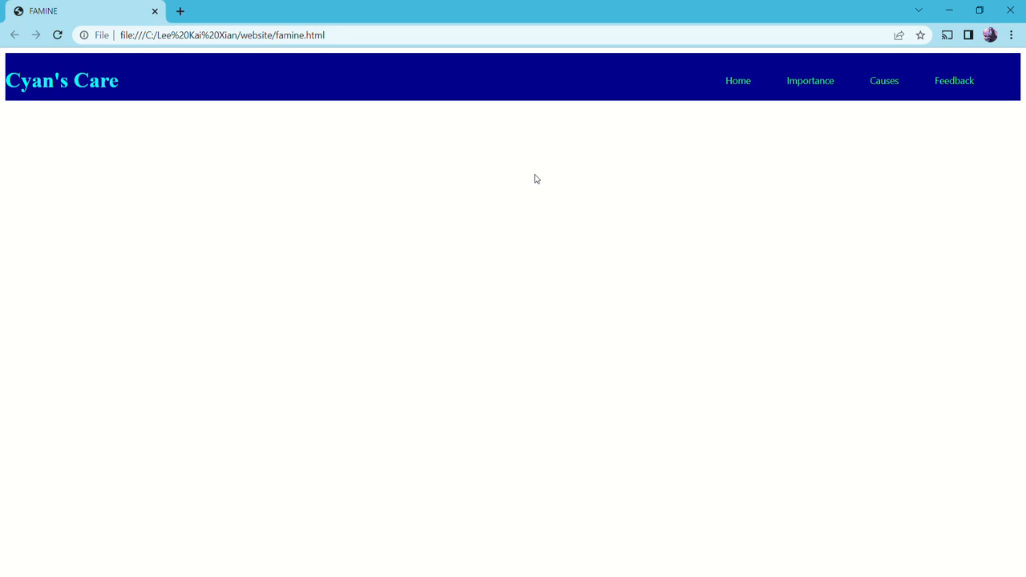
mouse_move(775, 257)
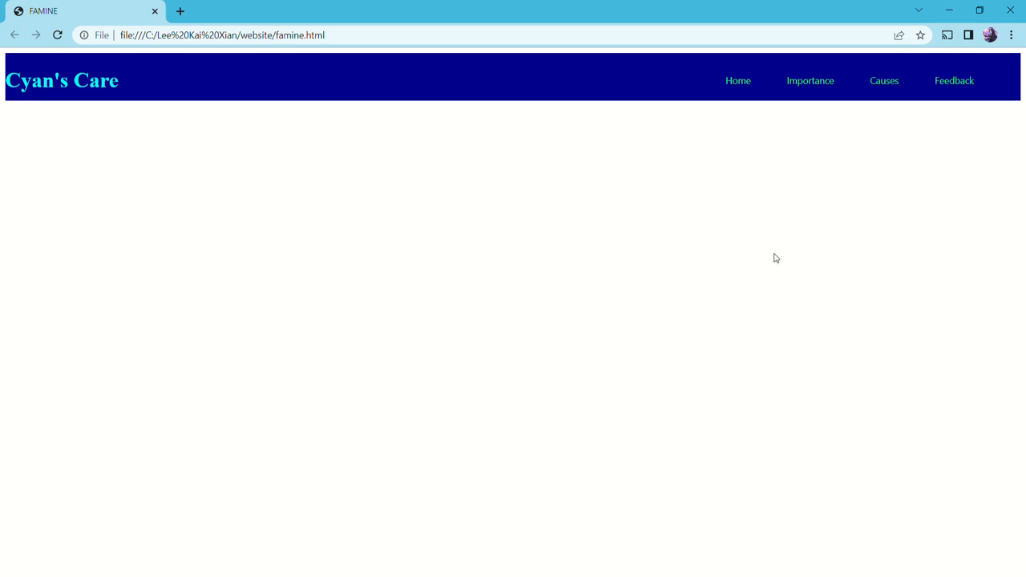
mouse_move(522, 336)
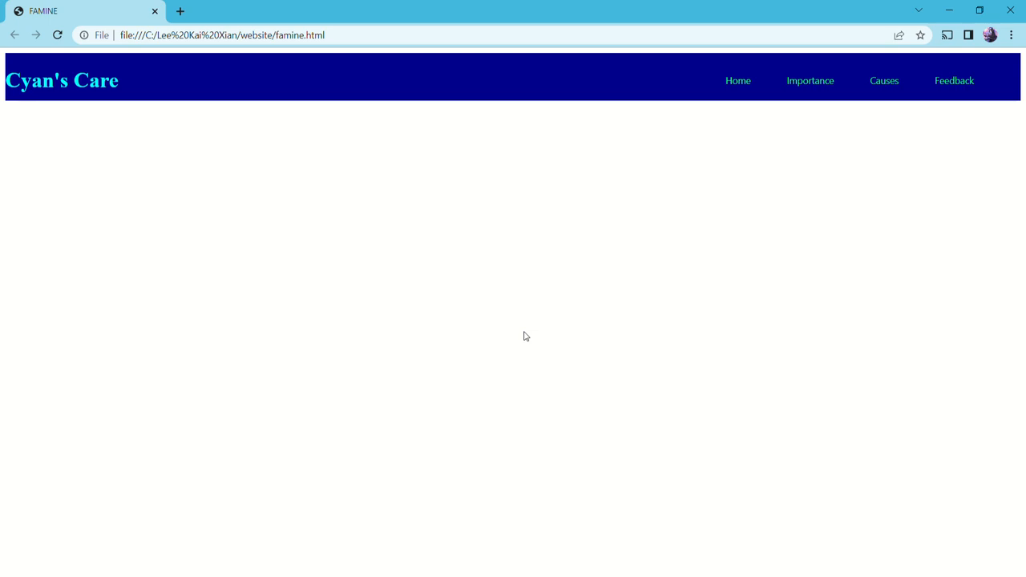
mouse_move(538, 322)
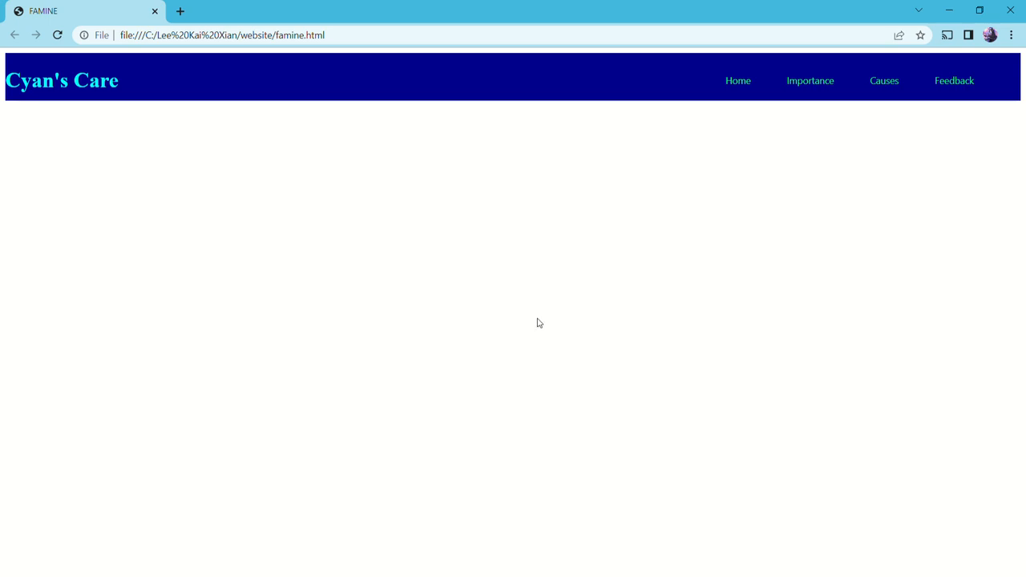
mouse_move(357, 299)
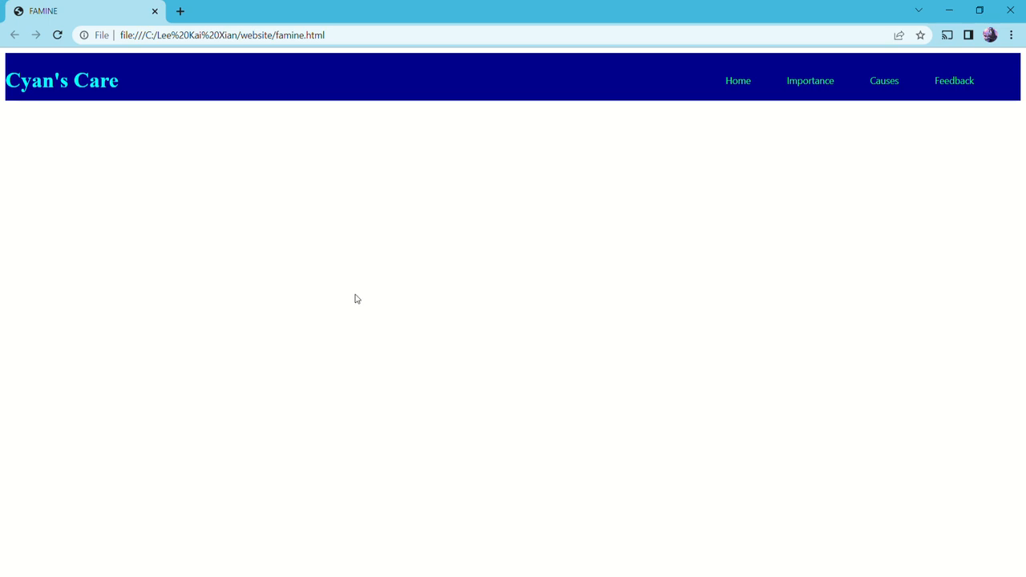
mouse_move(527, 265)
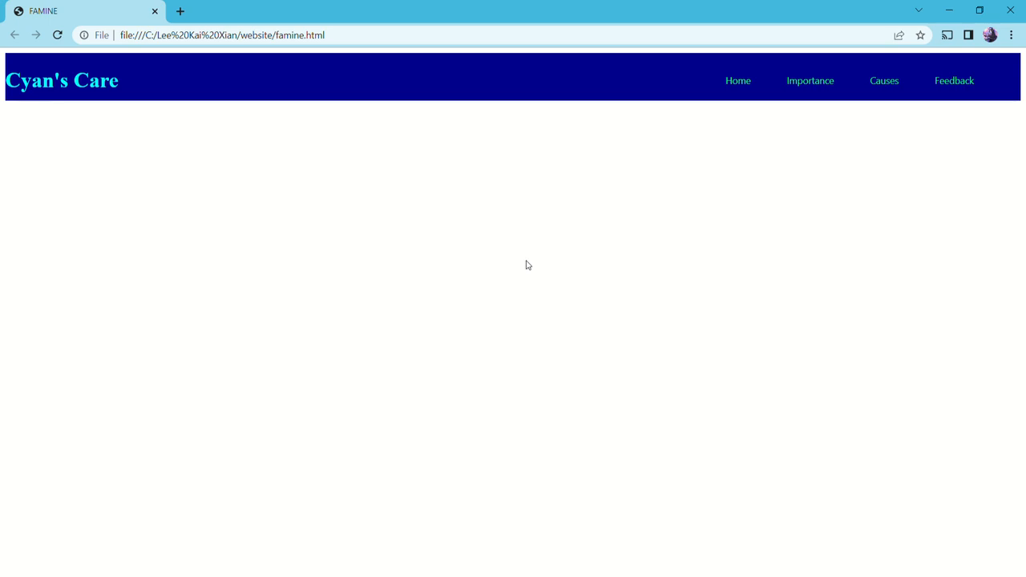
mouse_move(613, 265)
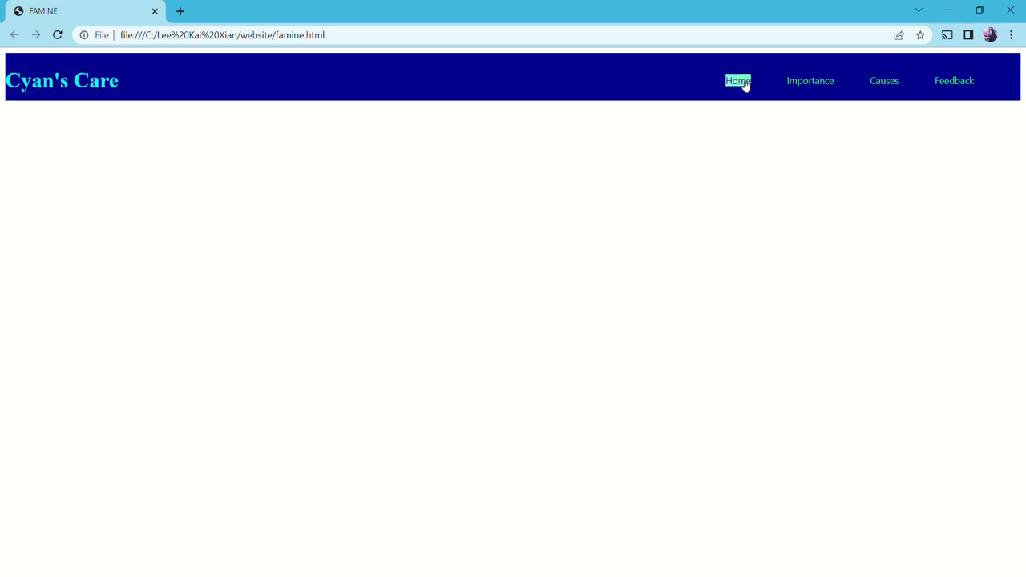
Open the Importance of food page in a new tab from the nav bar.
left_click(736, 80)
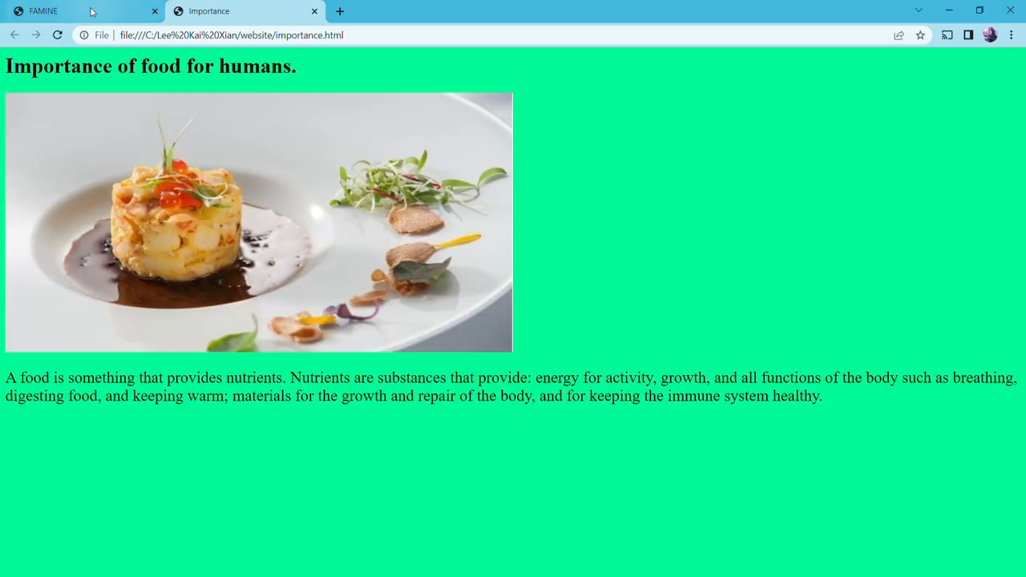
mouse_move(580, 253)
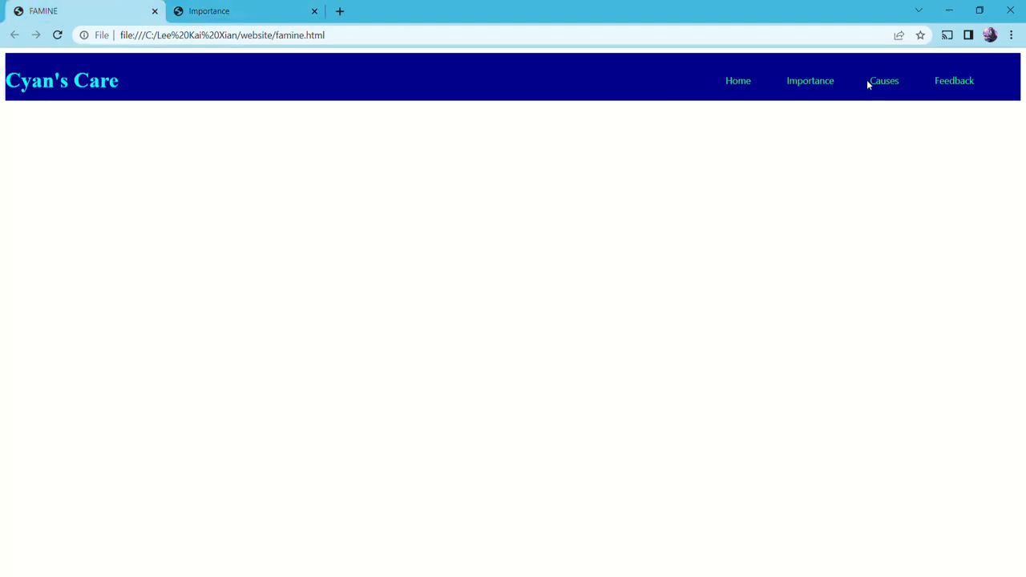
Load the Causes of Famine page in the second tab and scroll through its flood and conflict sections.
left_click(884, 80)
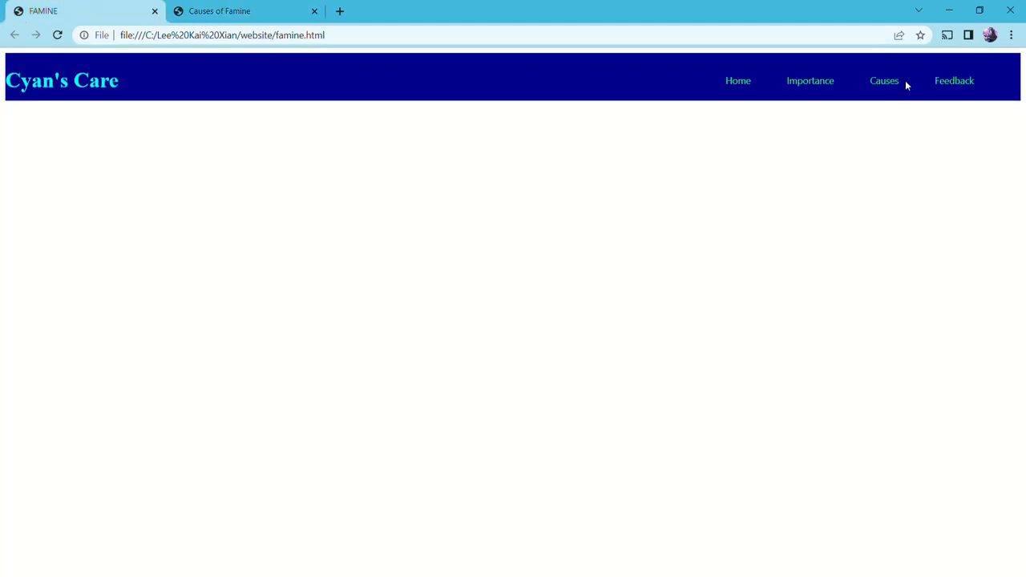
mouse_move(873, 65)
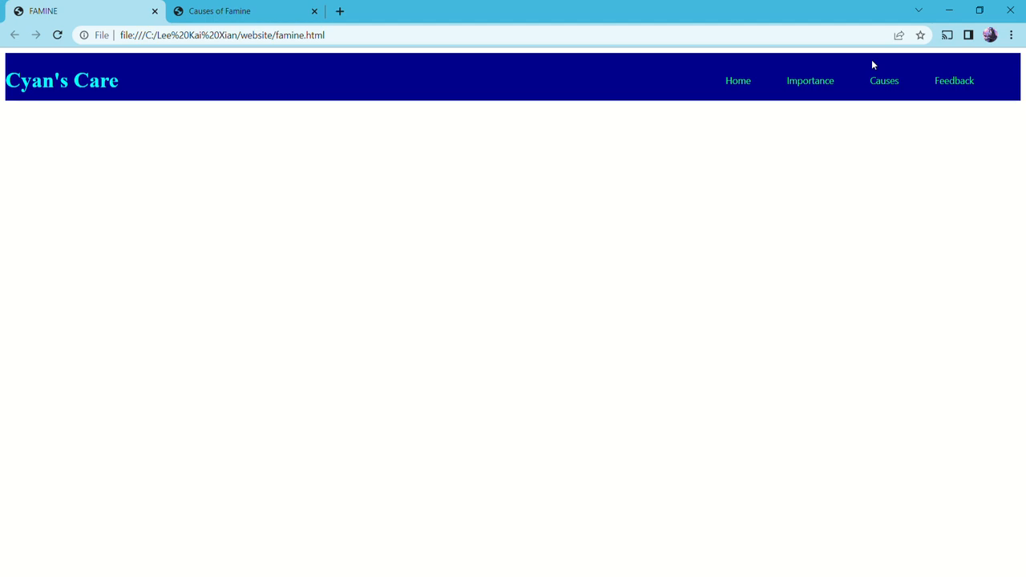
mouse_move(923, 80)
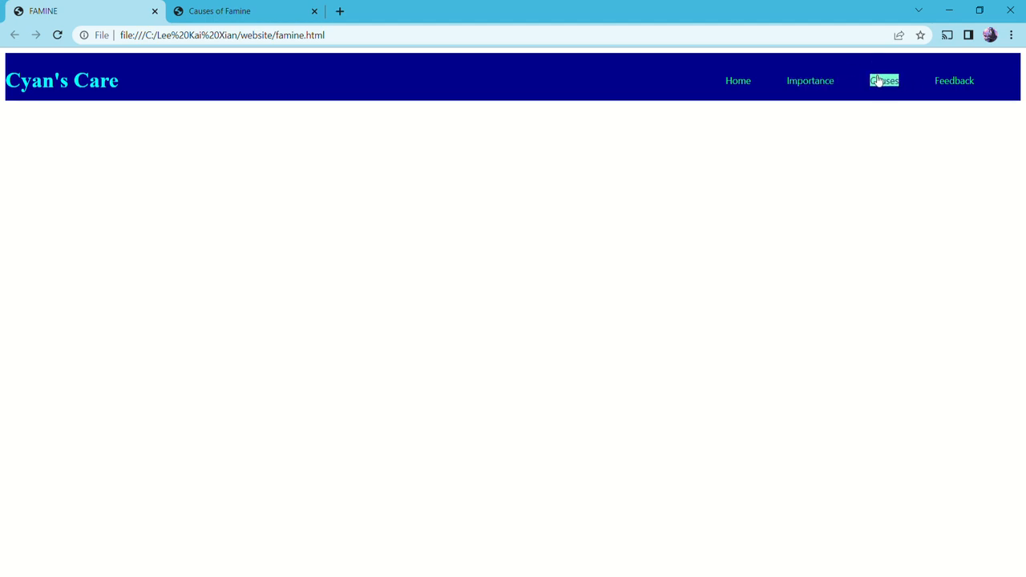
left_click(884, 80)
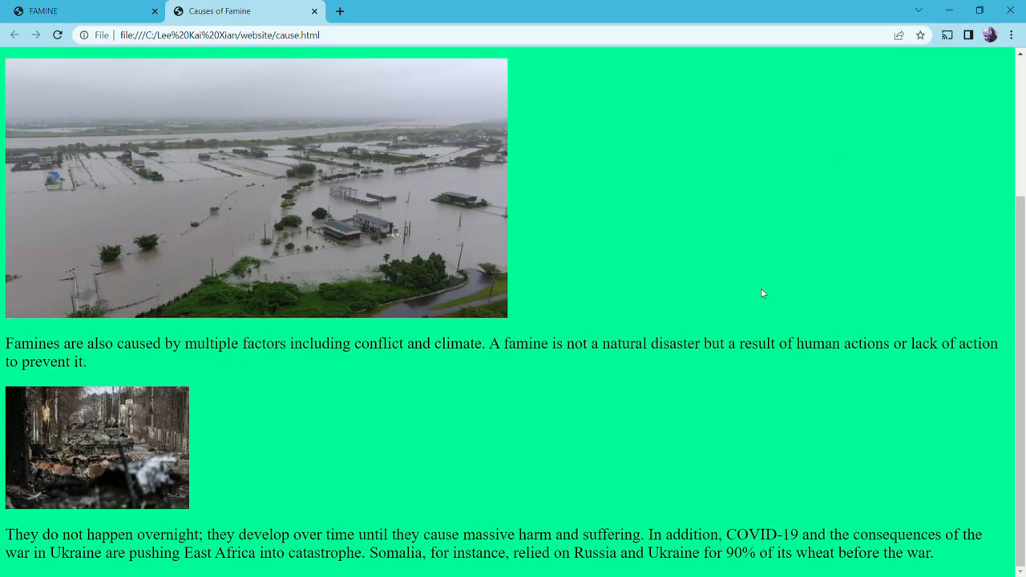
scroll("up", 3)
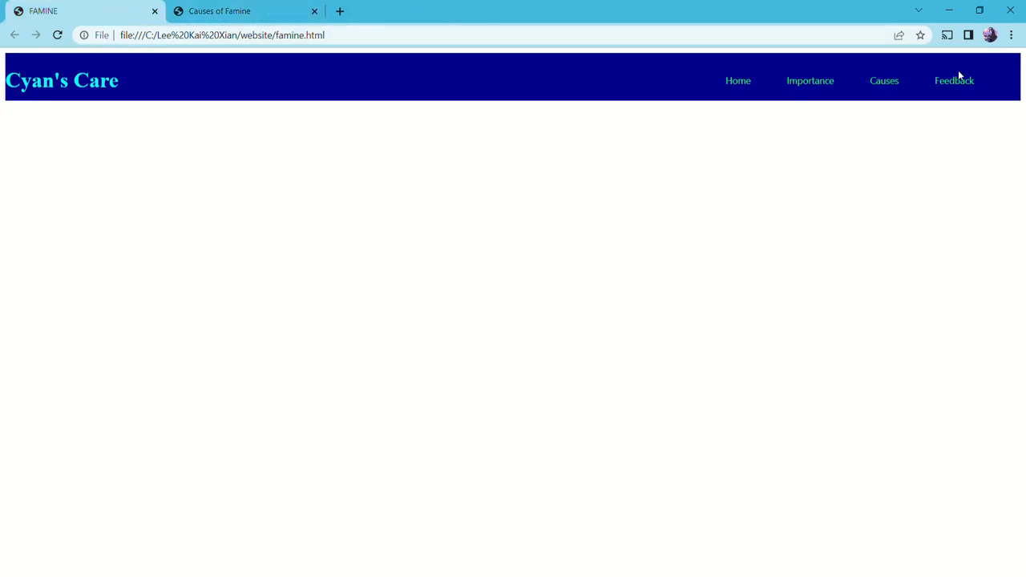
mouse_move(954, 76)
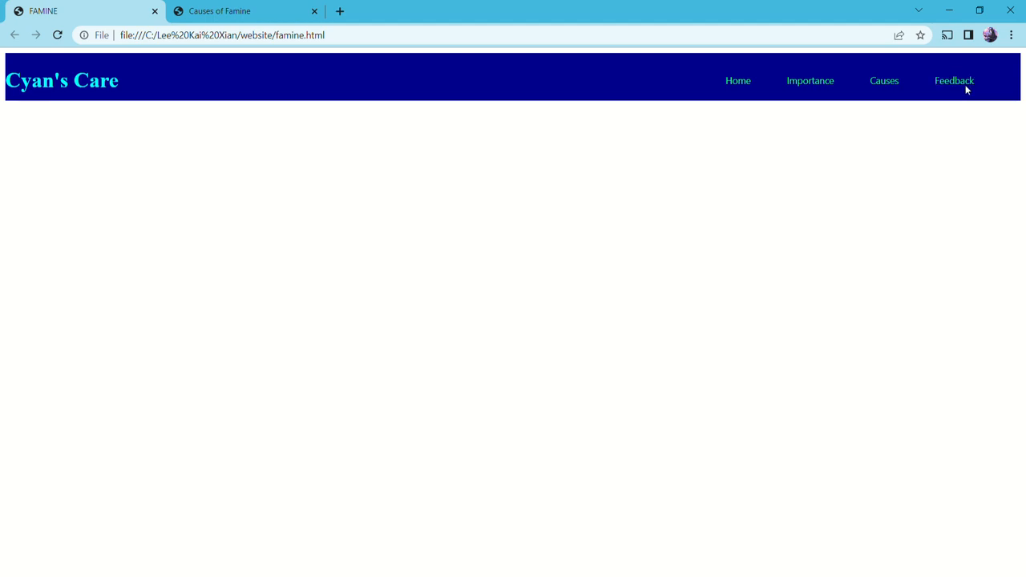
mouse_move(944, 108)
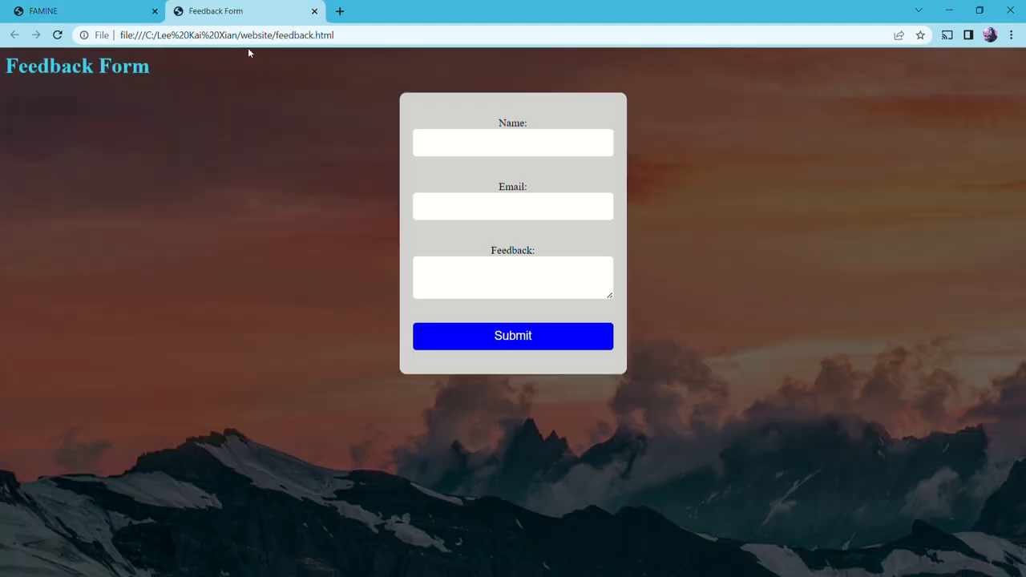
mouse_move(124, 58)
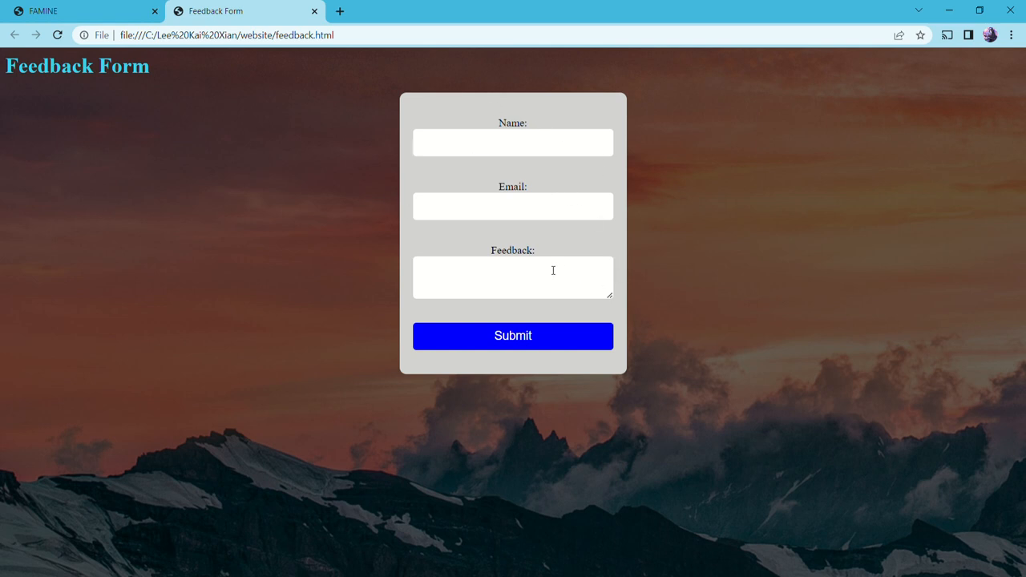
mouse_move(512, 335)
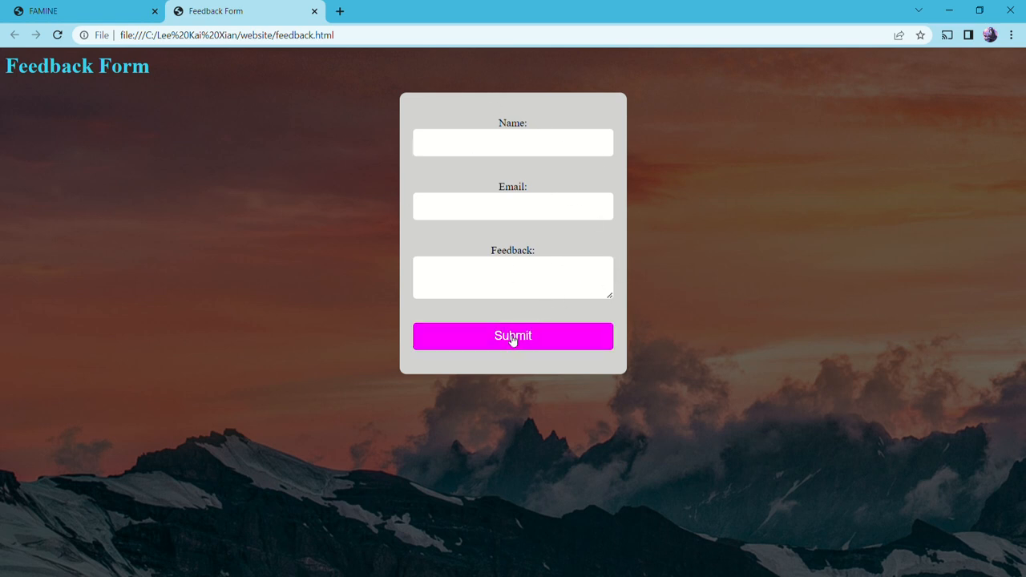
mouse_move(501, 349)
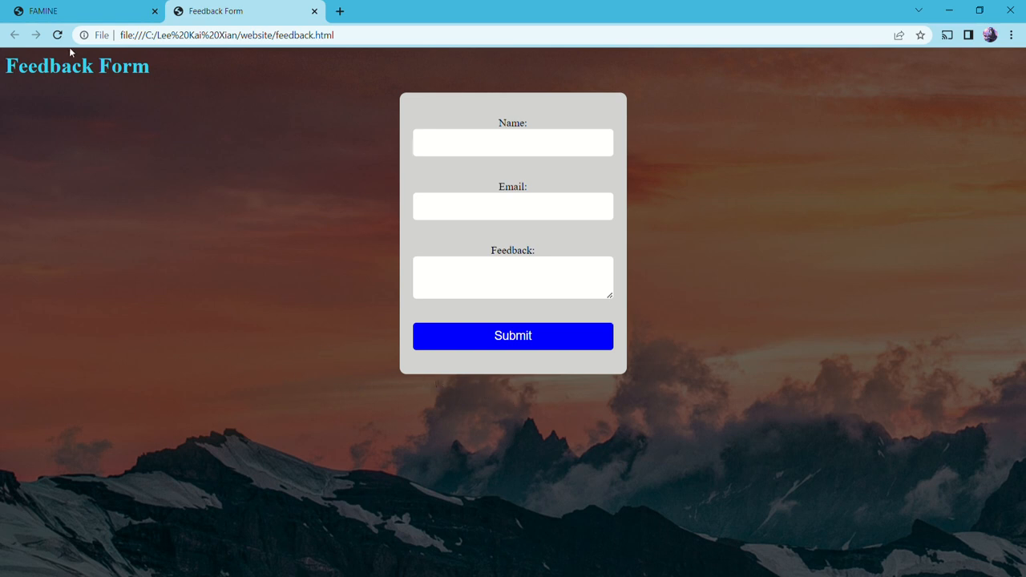
Switch back to the FAMINE tab showing the Cyan's Care home page.
left_click(80, 11)
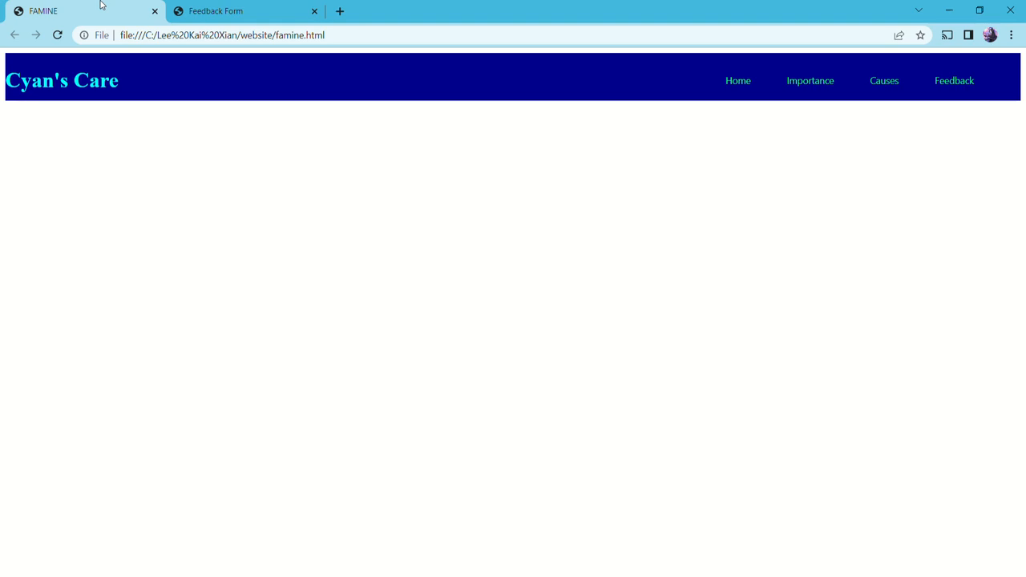
mouse_move(232, 51)
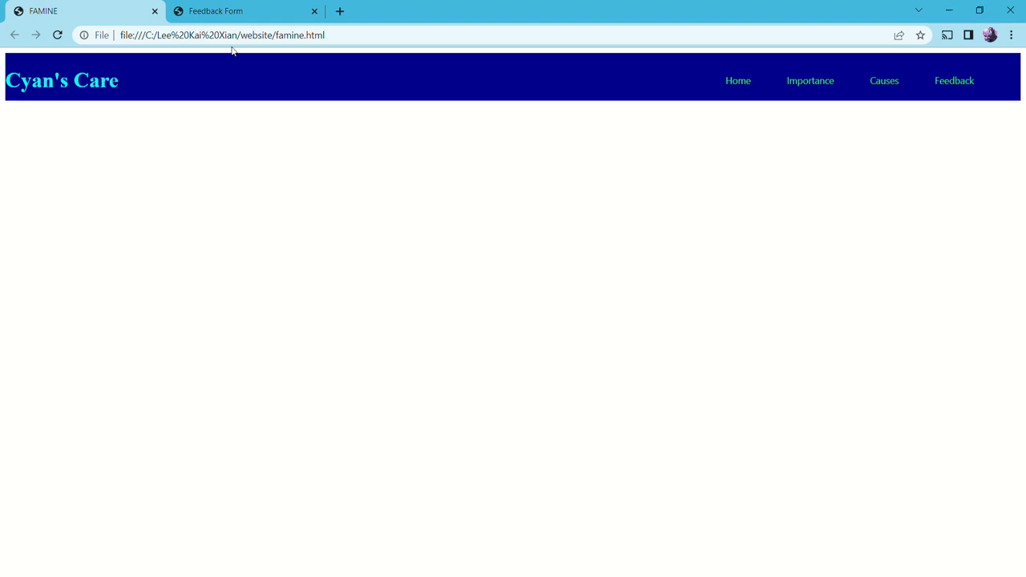
mouse_move(143, 127)
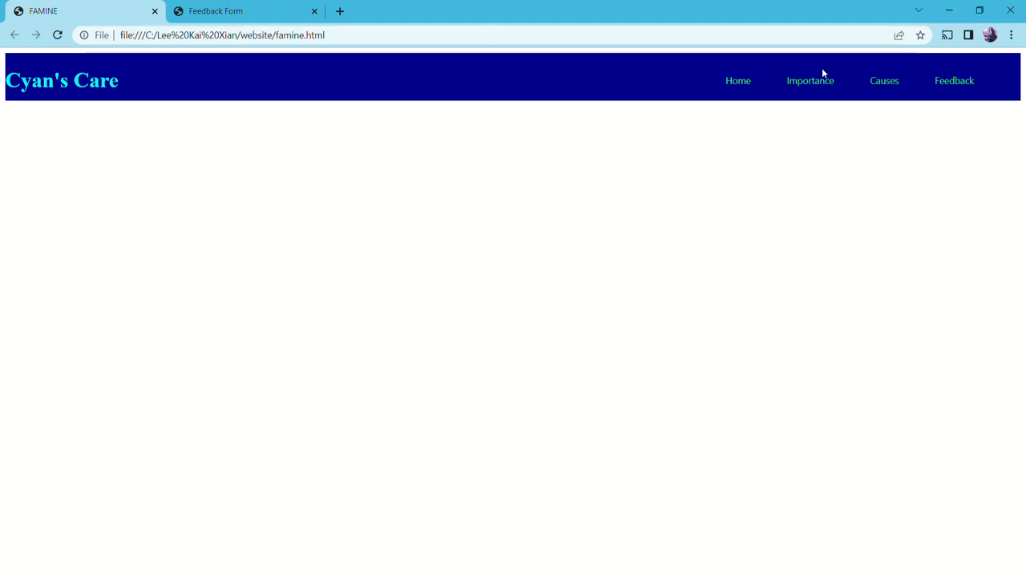
mouse_move(952, 94)
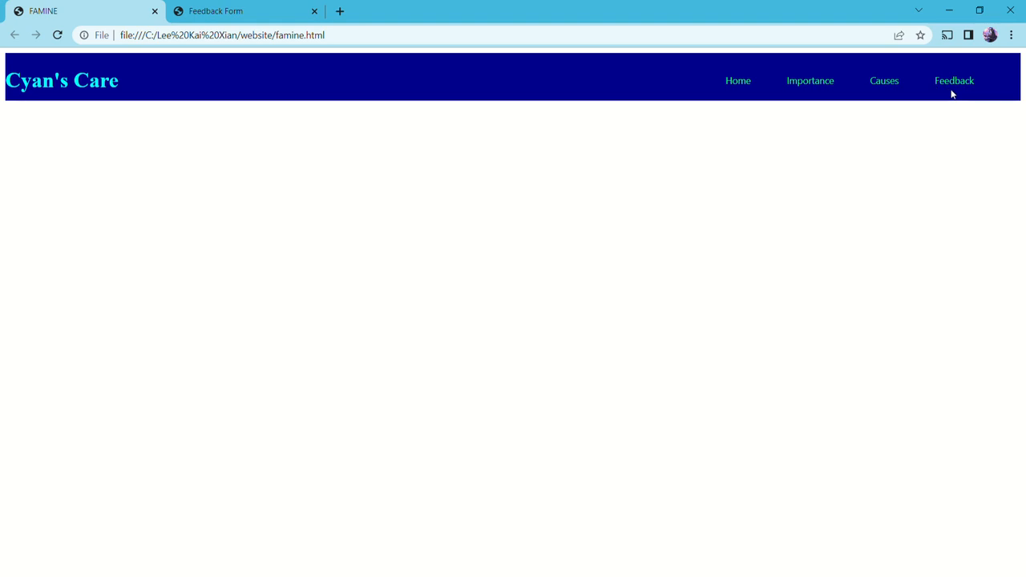
mouse_move(953, 94)
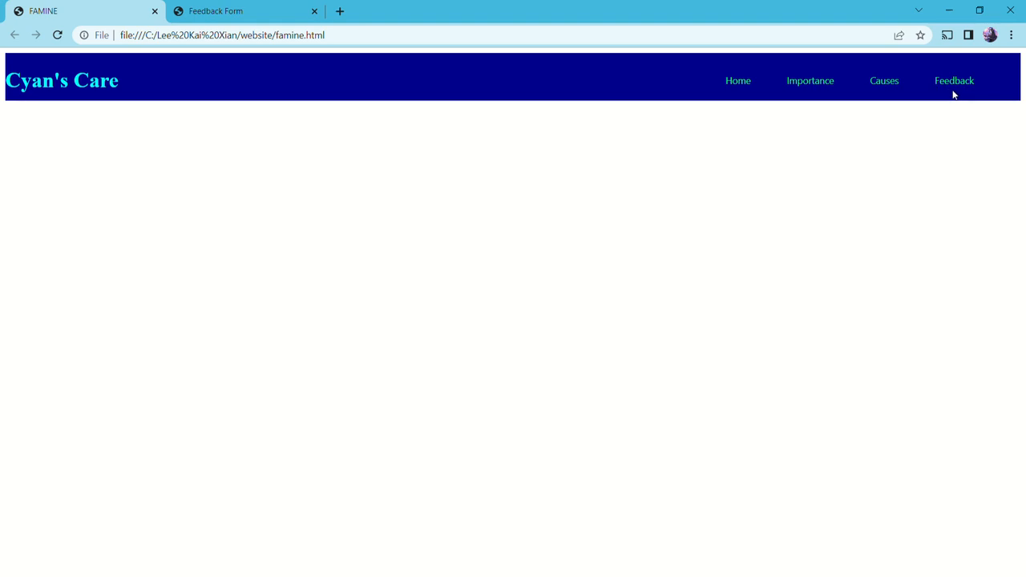